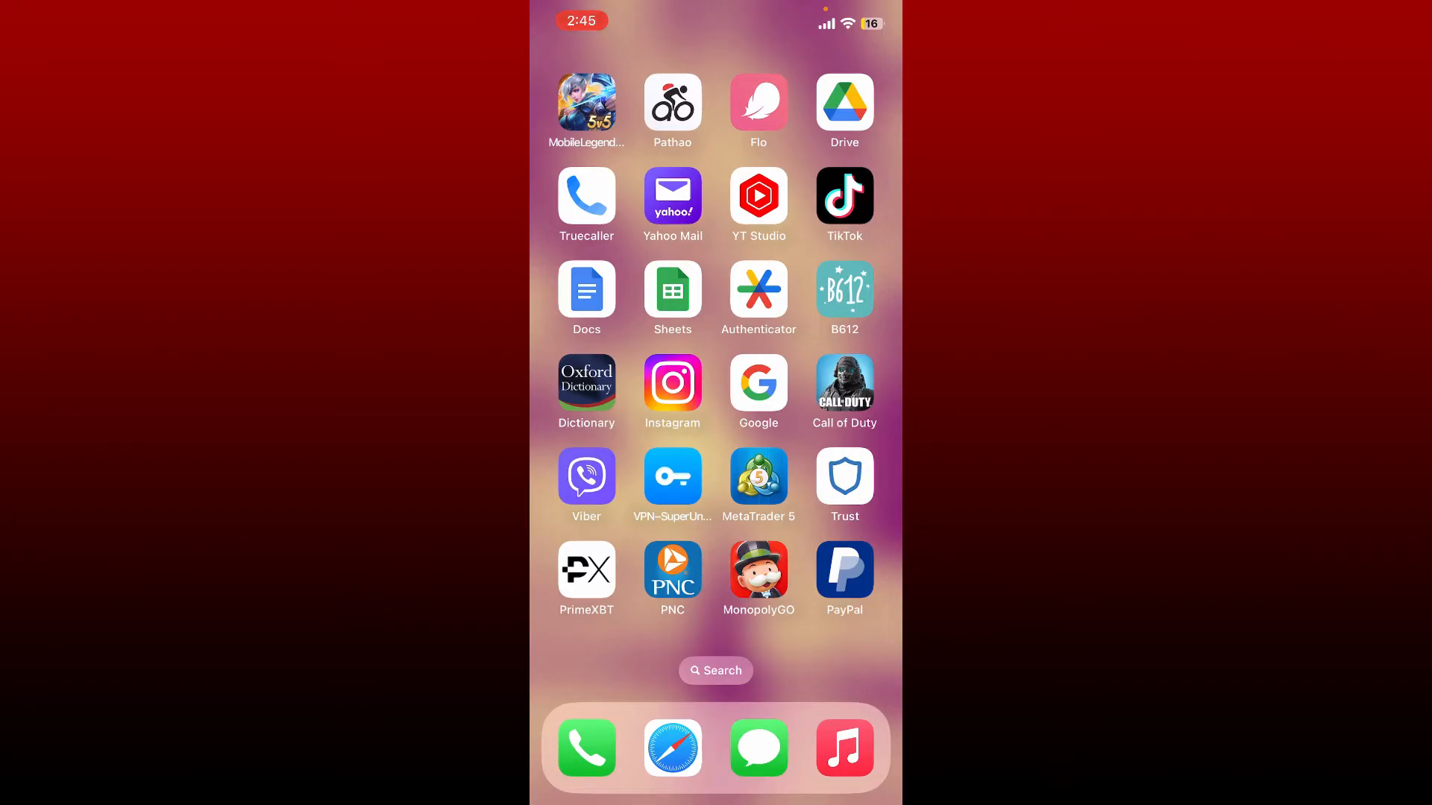
Step: Launch the PayPal app from the iPhone home screen
click(843, 570)
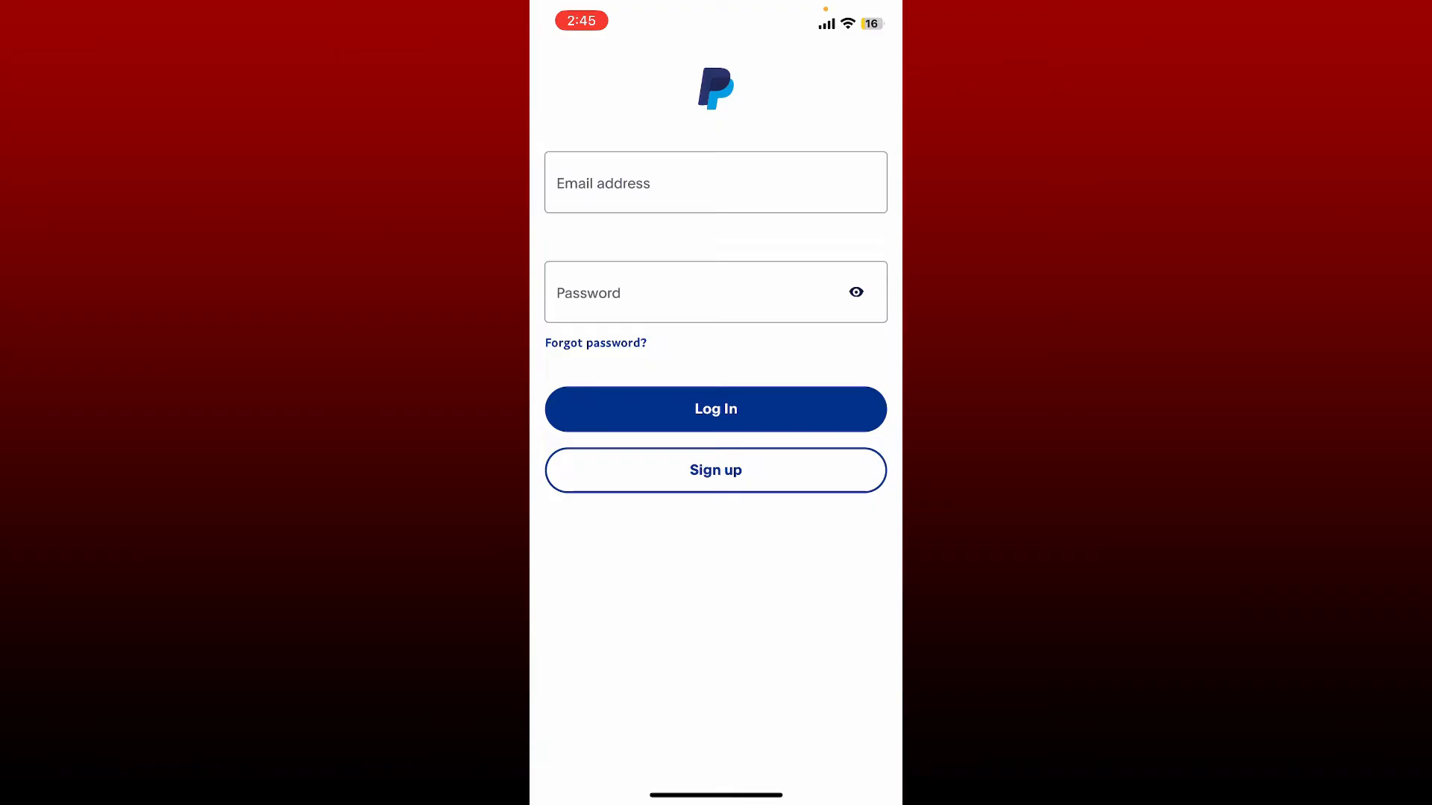
Step: Autofill the Email address field with the saved email suggestion
click(715, 182)
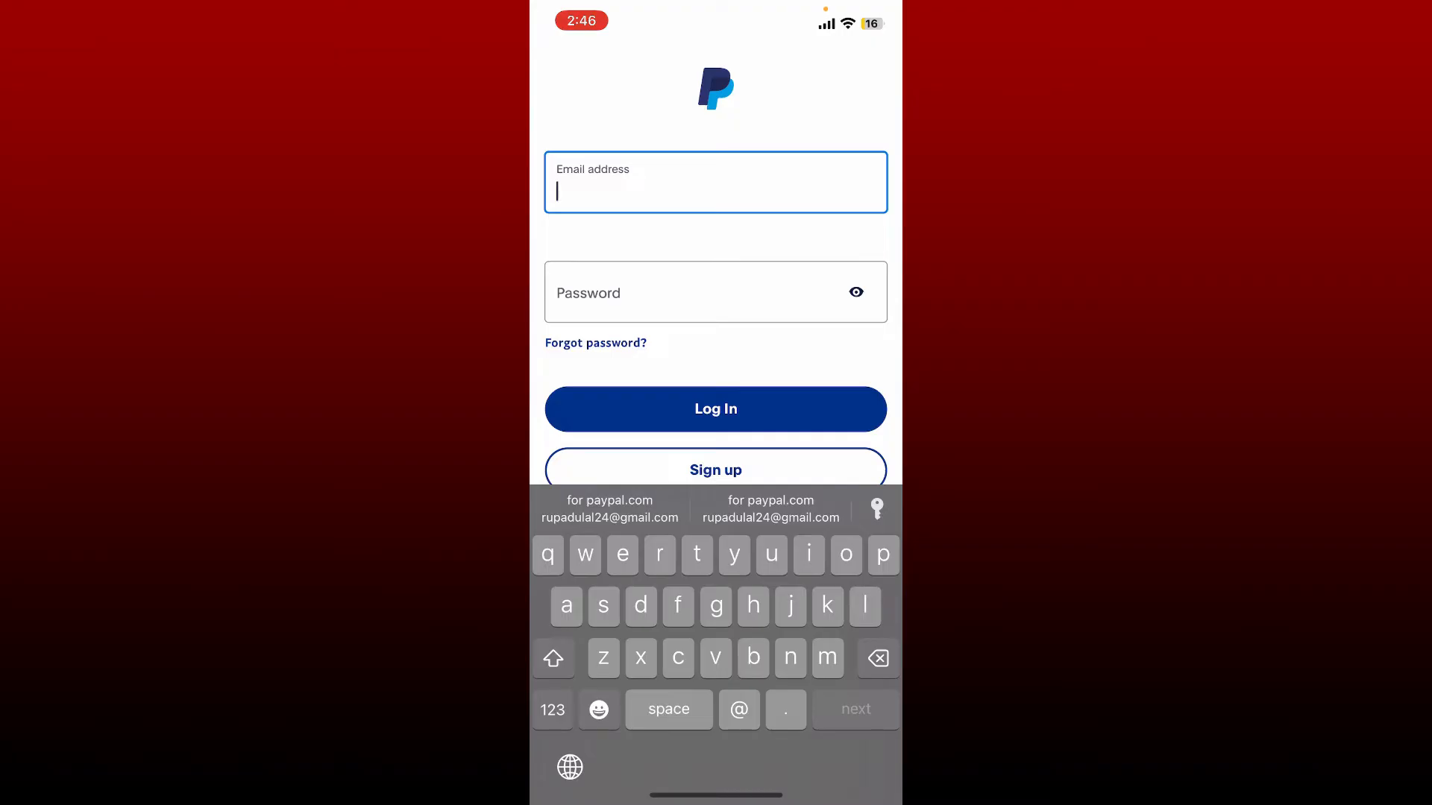
click(609, 509)
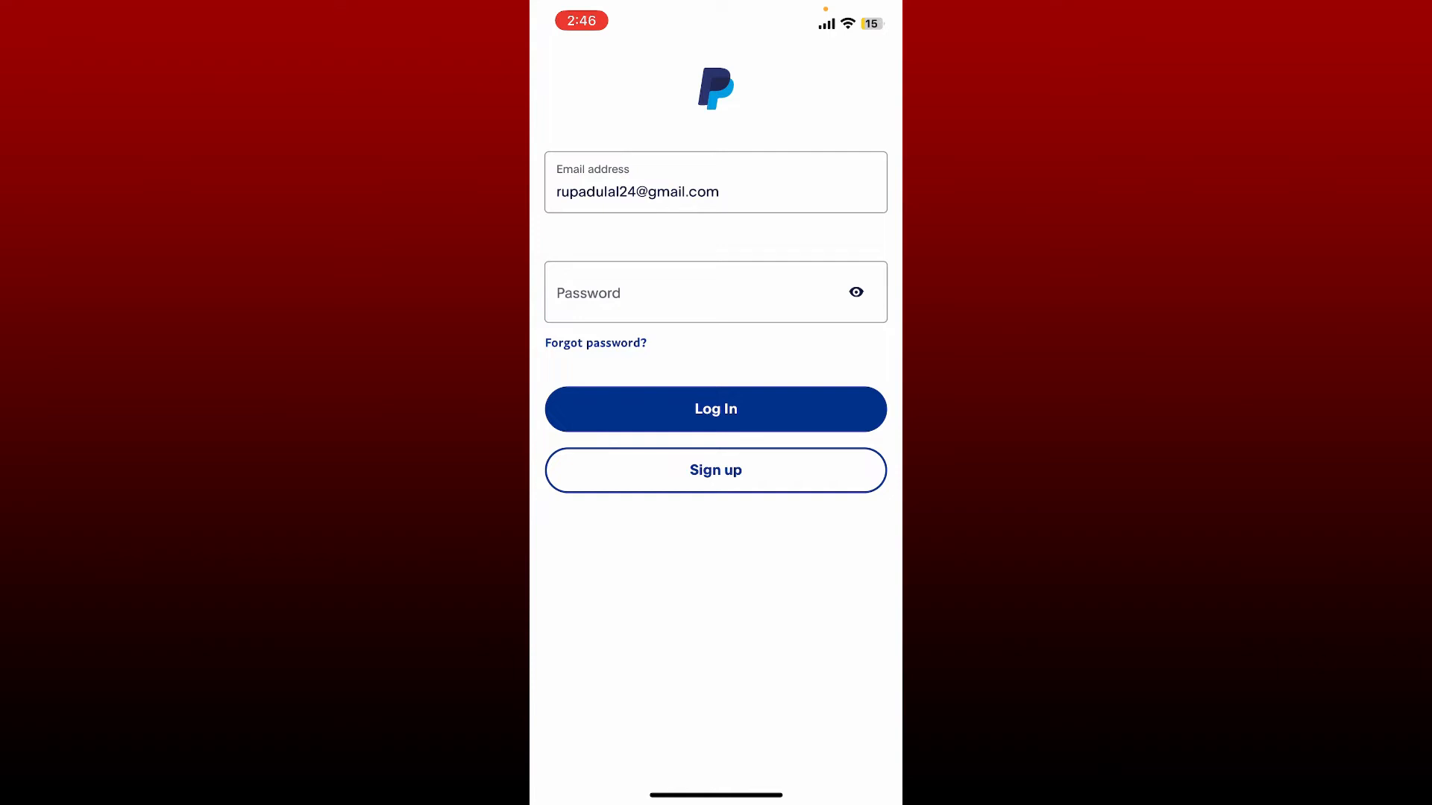
Step: Enter the account password and log in to reach the PayPal home screen
click(715, 292)
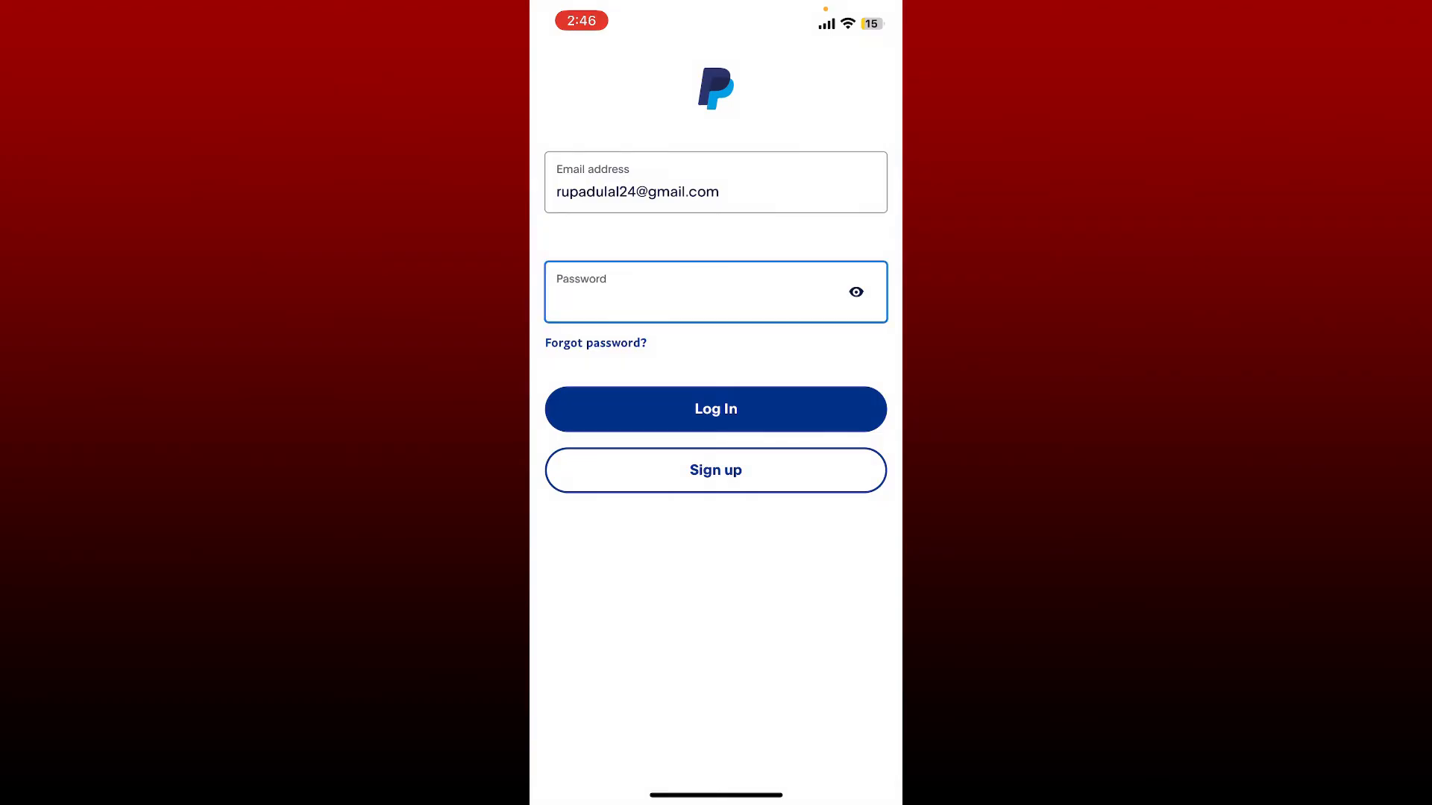
click(715, 408)
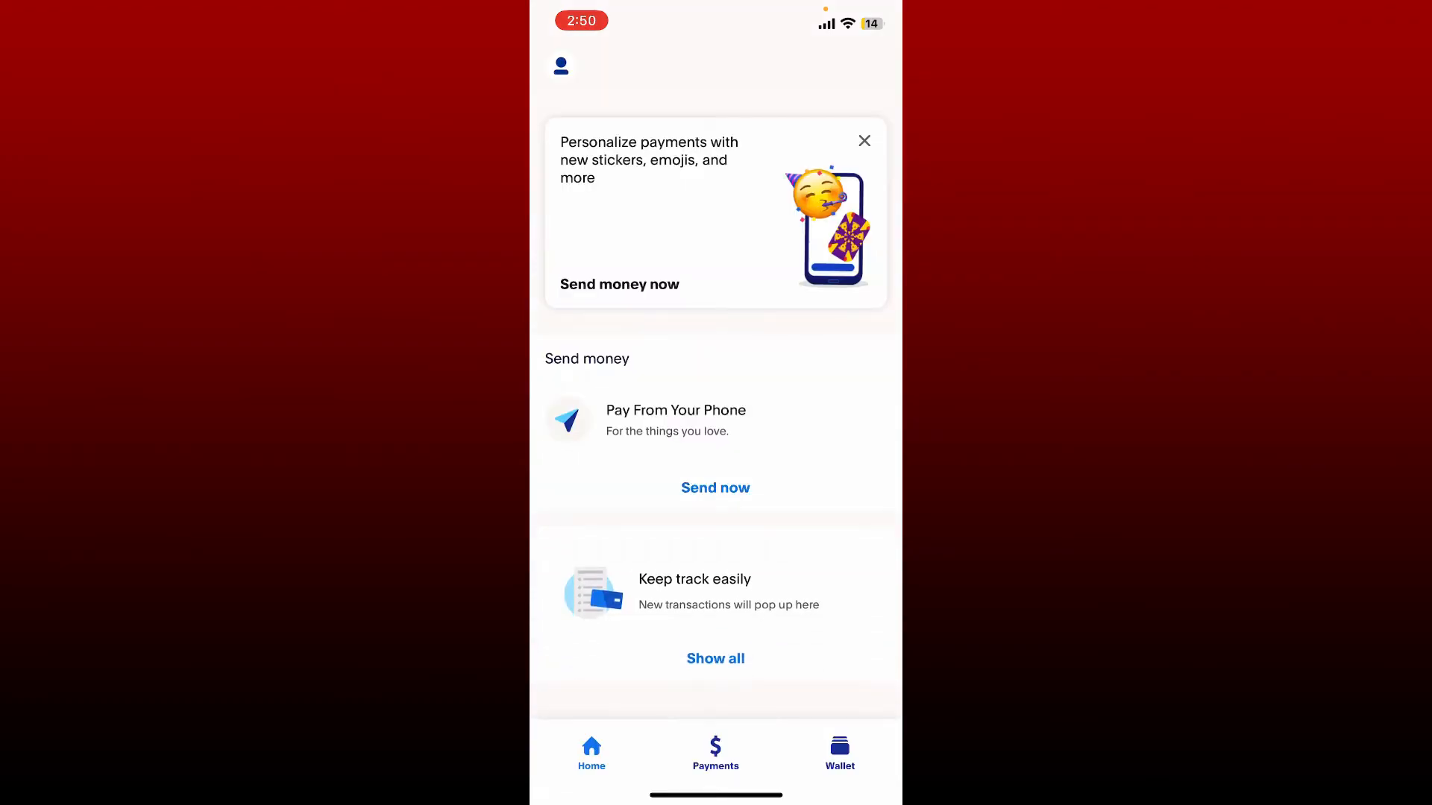